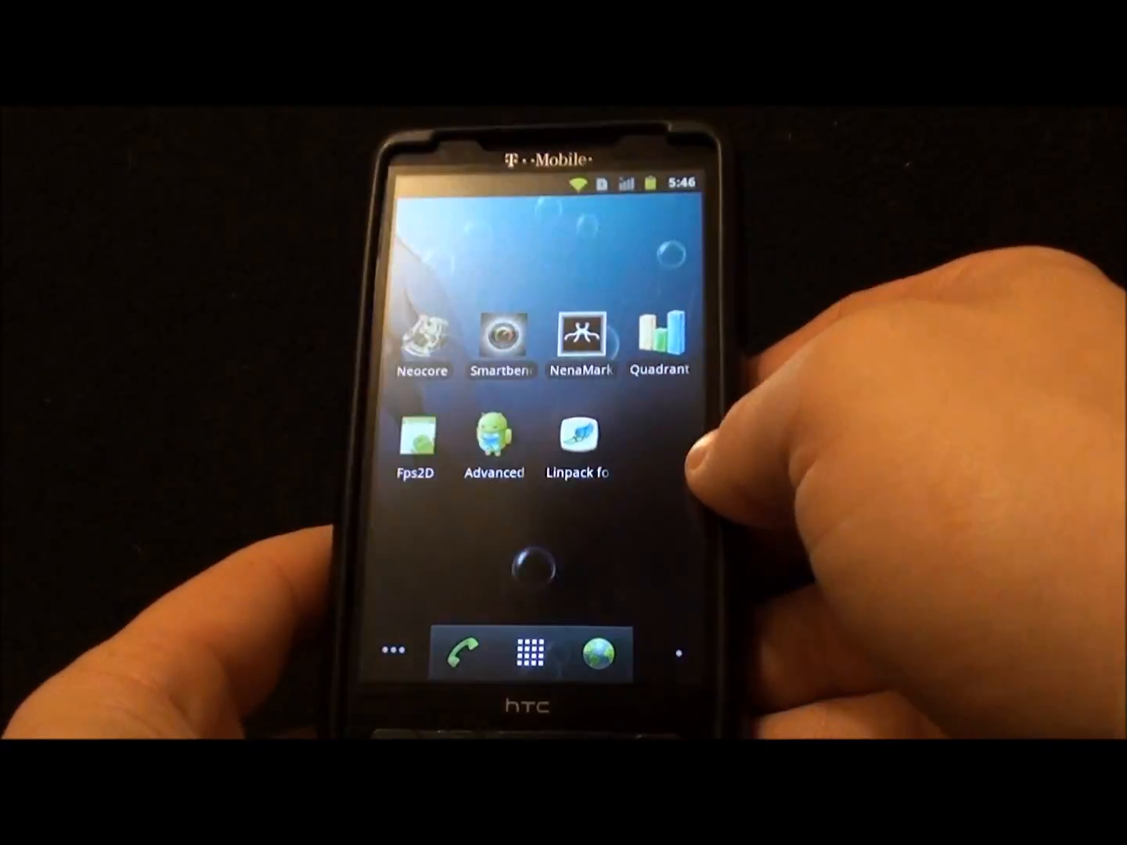
Run the Linpack benchmark, scoring 27.677 MFLOPS in 3.03 seconds, and return home
click(578, 435)
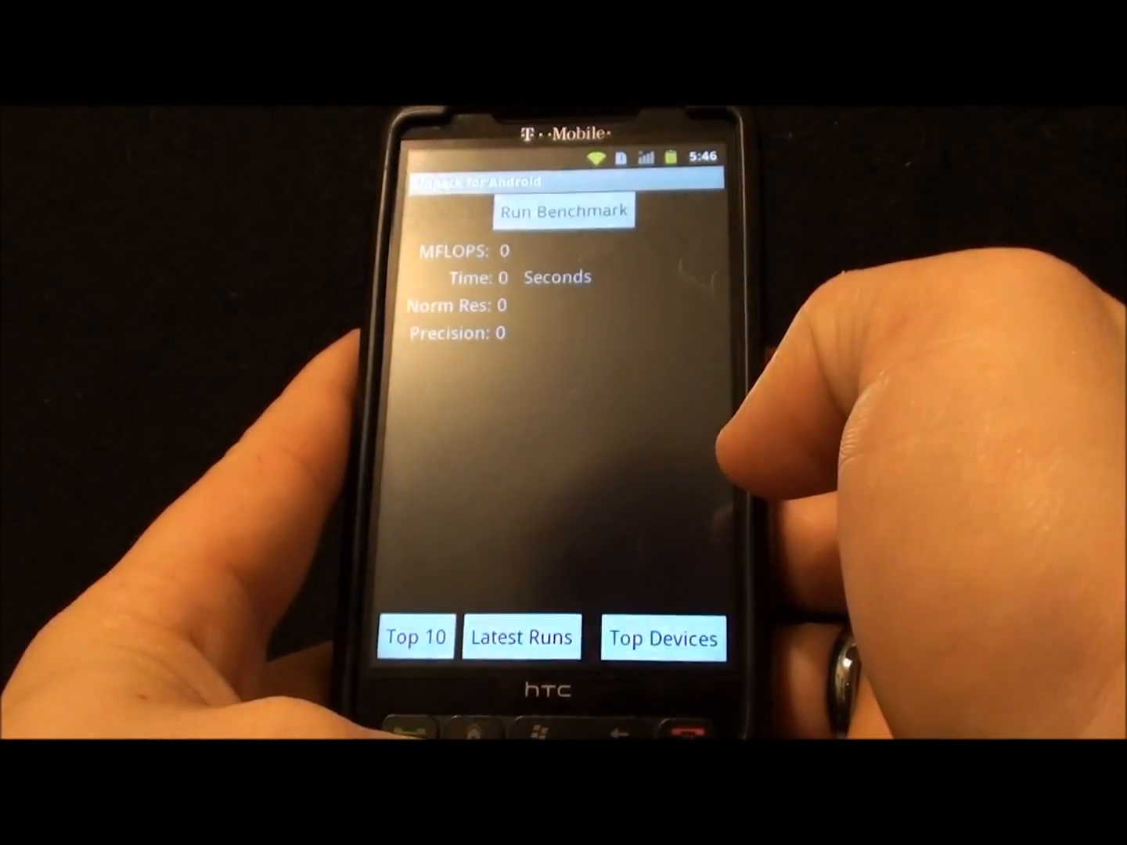
click(561, 210)
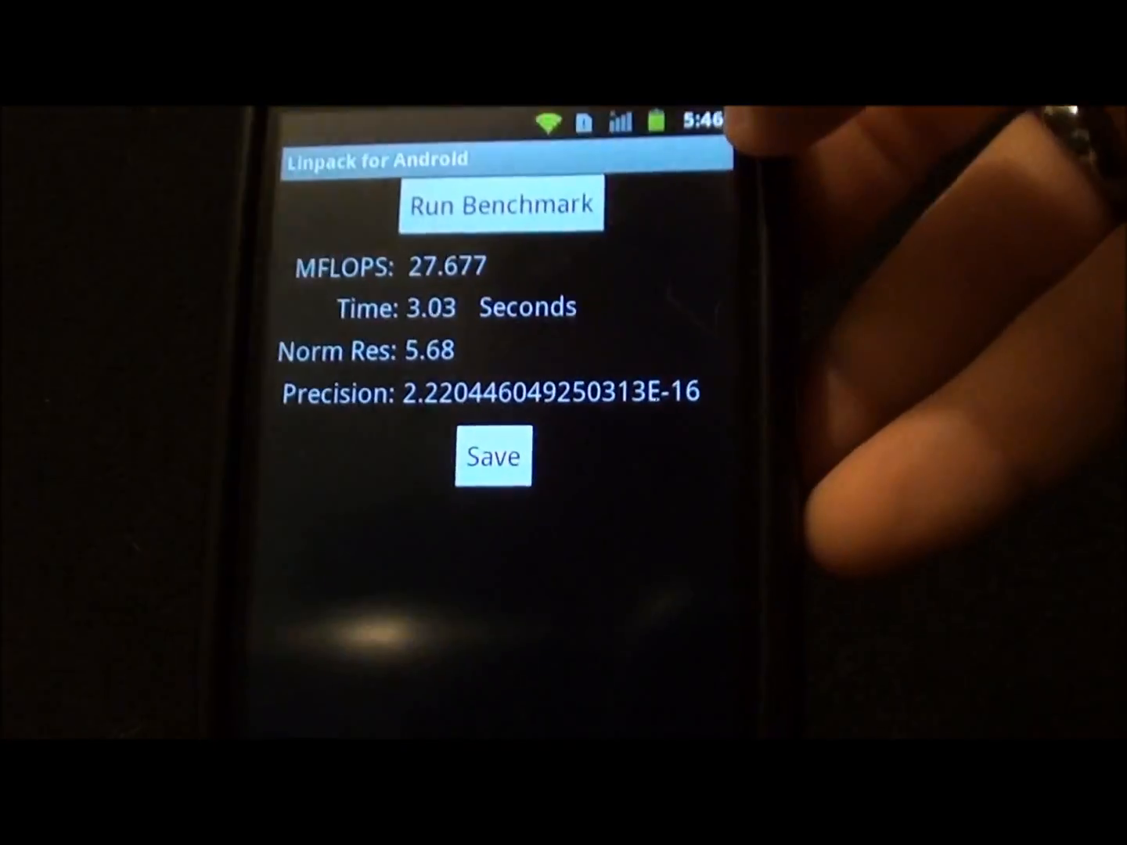
click(501, 203)
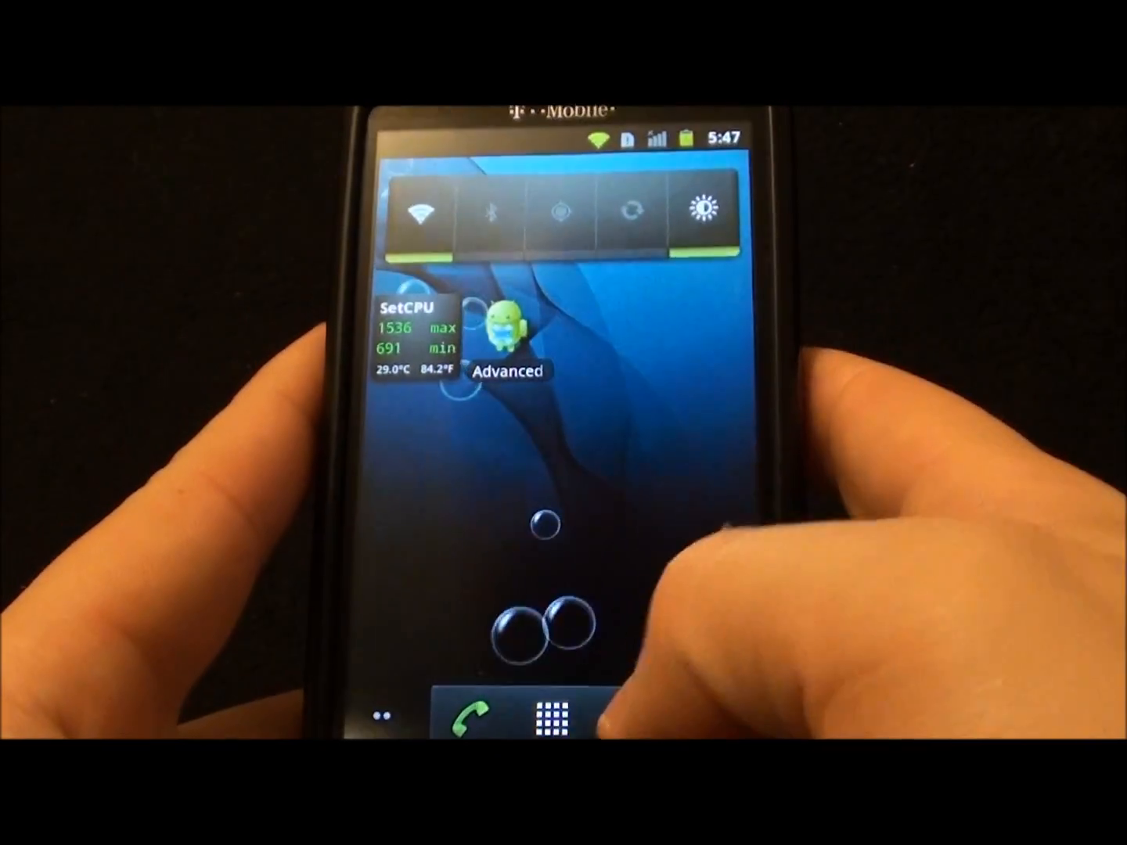
Review SetCPU's Main tab: 1536000 max, 691200 min, smartass scaling set on boot
click(554, 723)
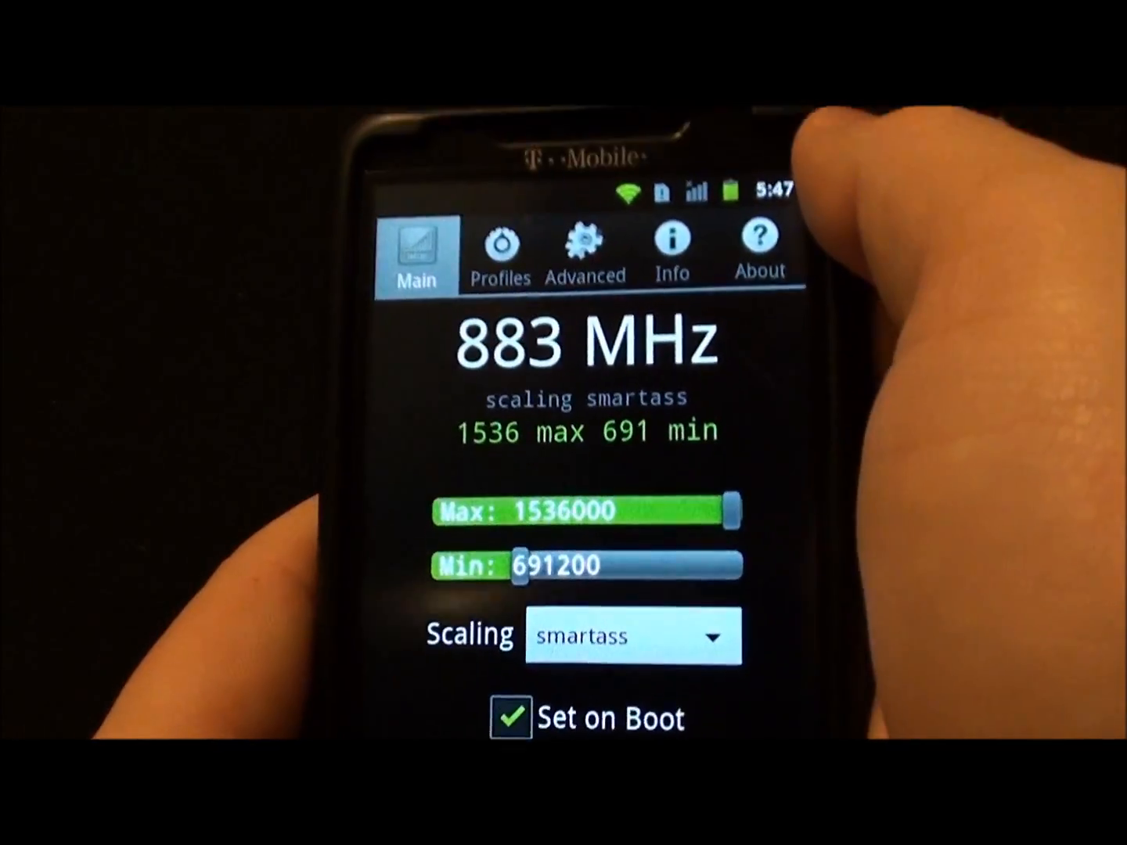
click(501, 250)
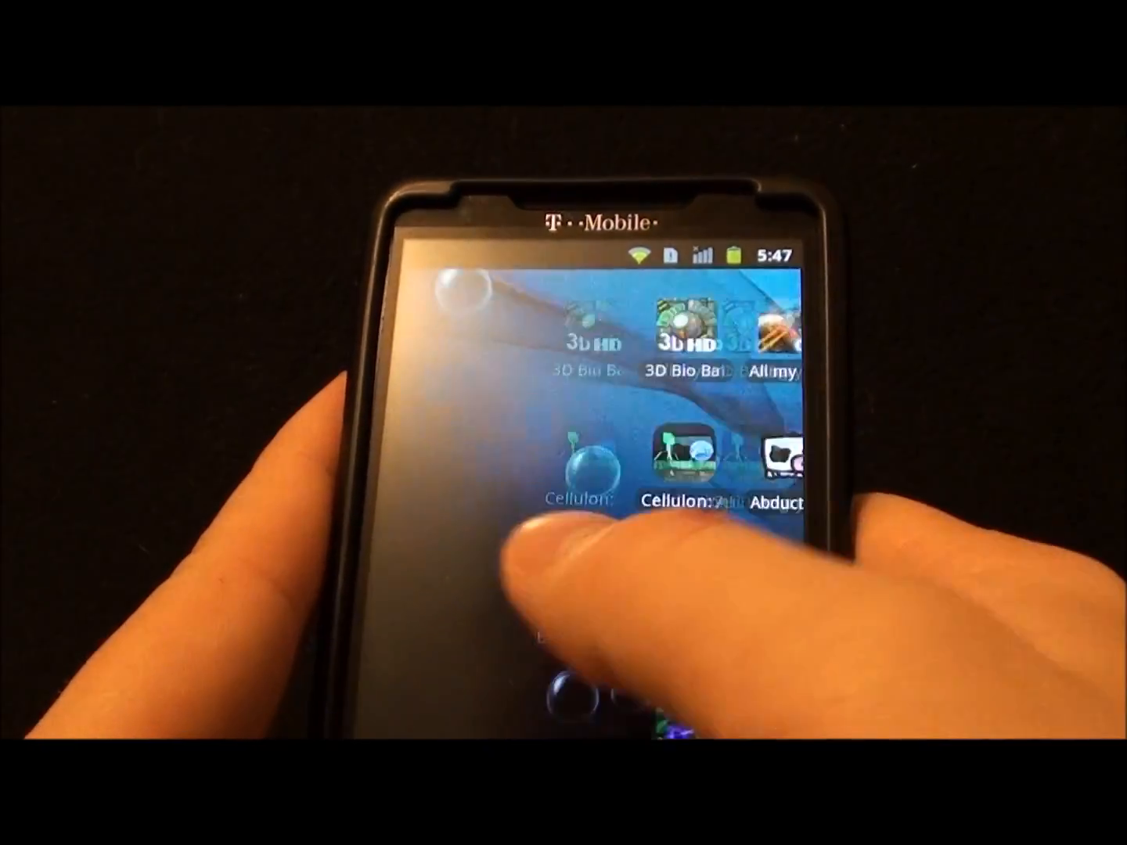
Bring up the 'Select wallpaper from' chooser offering Gallery, Live wallpapers and Wallpapers
scroll(left, 3)
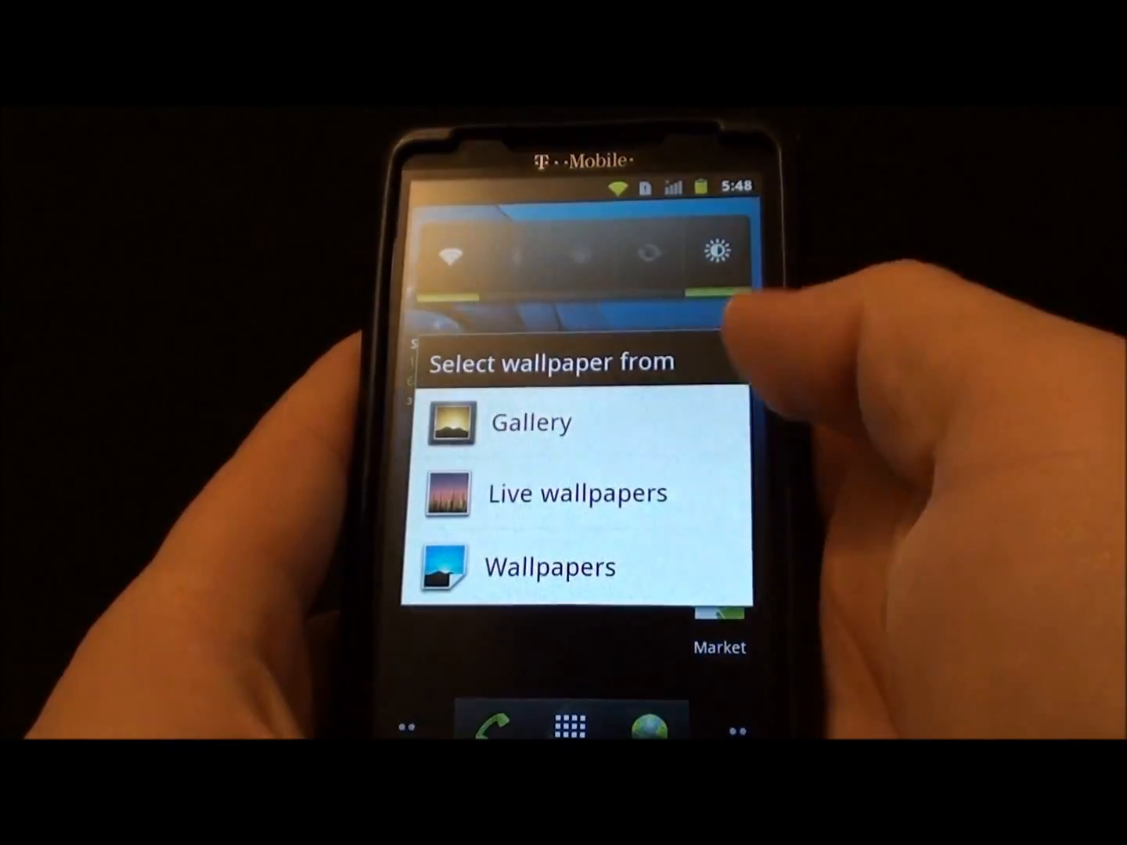
Browse the live wallpapers down to Polar clock and pick Microbes, then return home
click(576, 493)
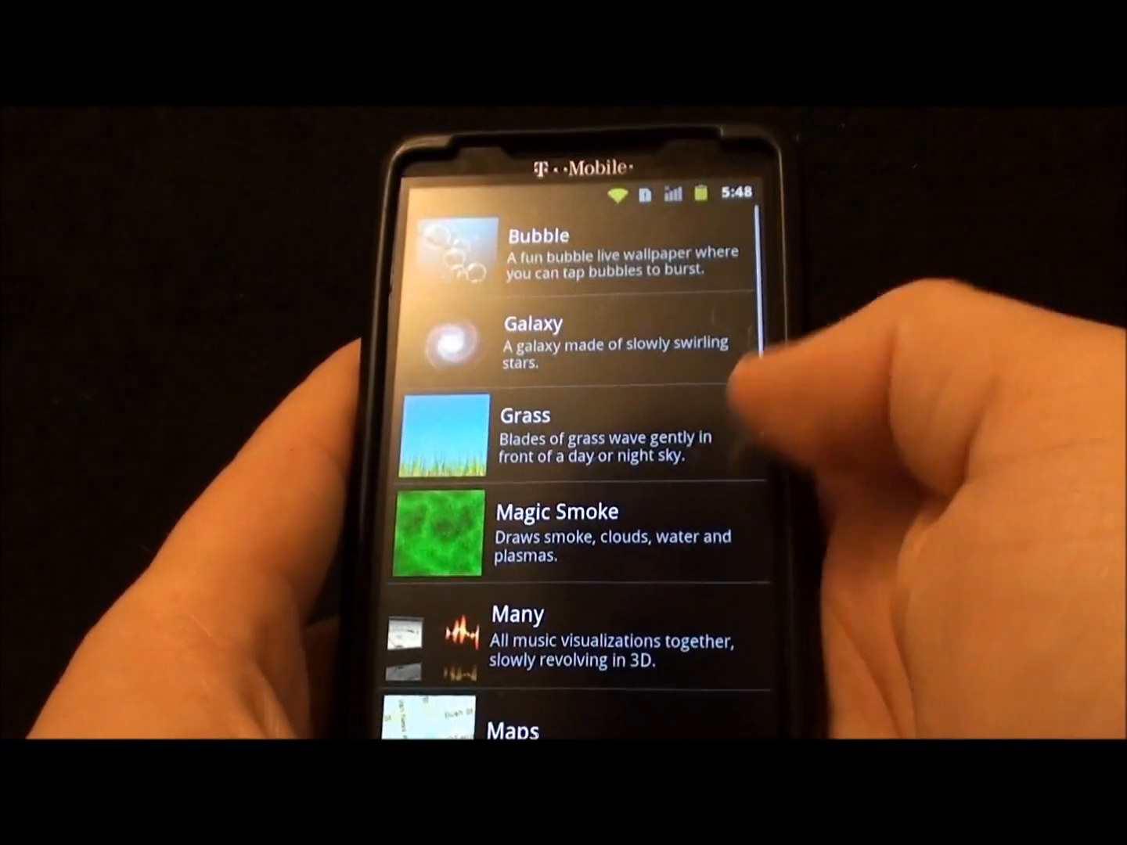
scroll(down, 3)
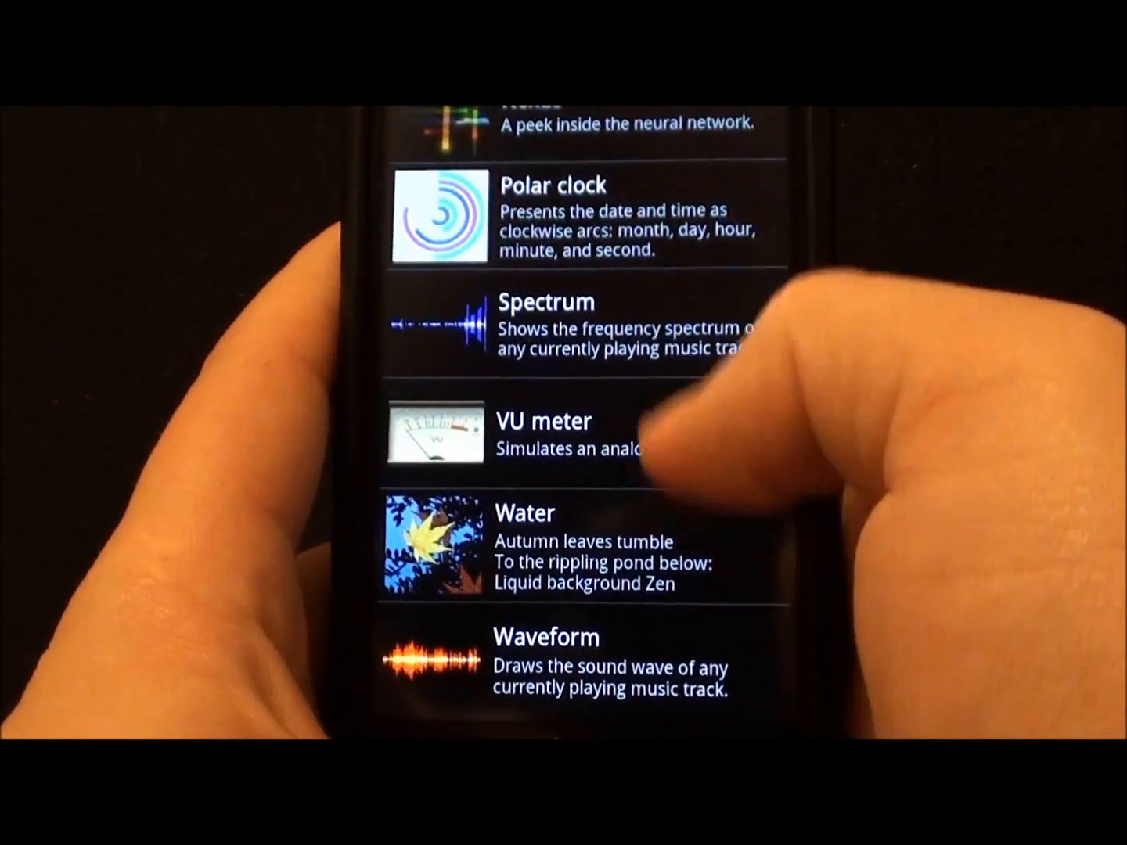
scroll(down, 3)
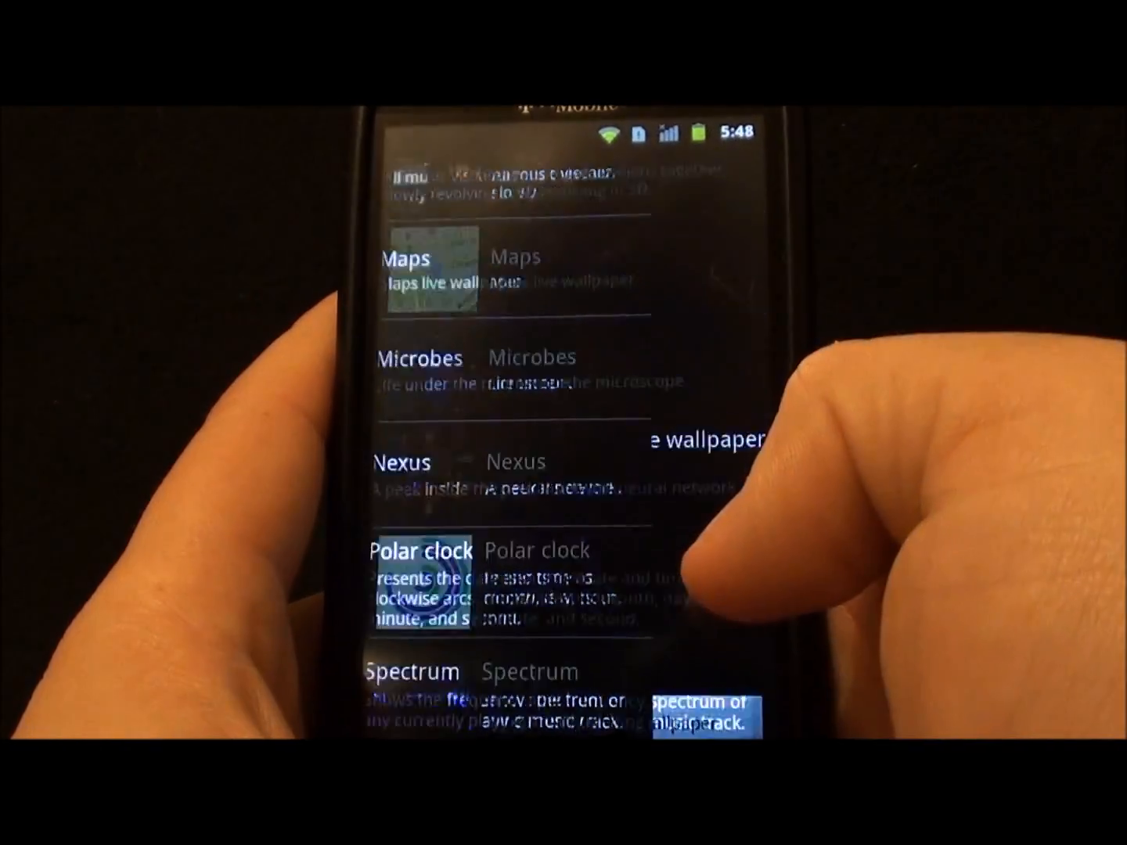
click(529, 696)
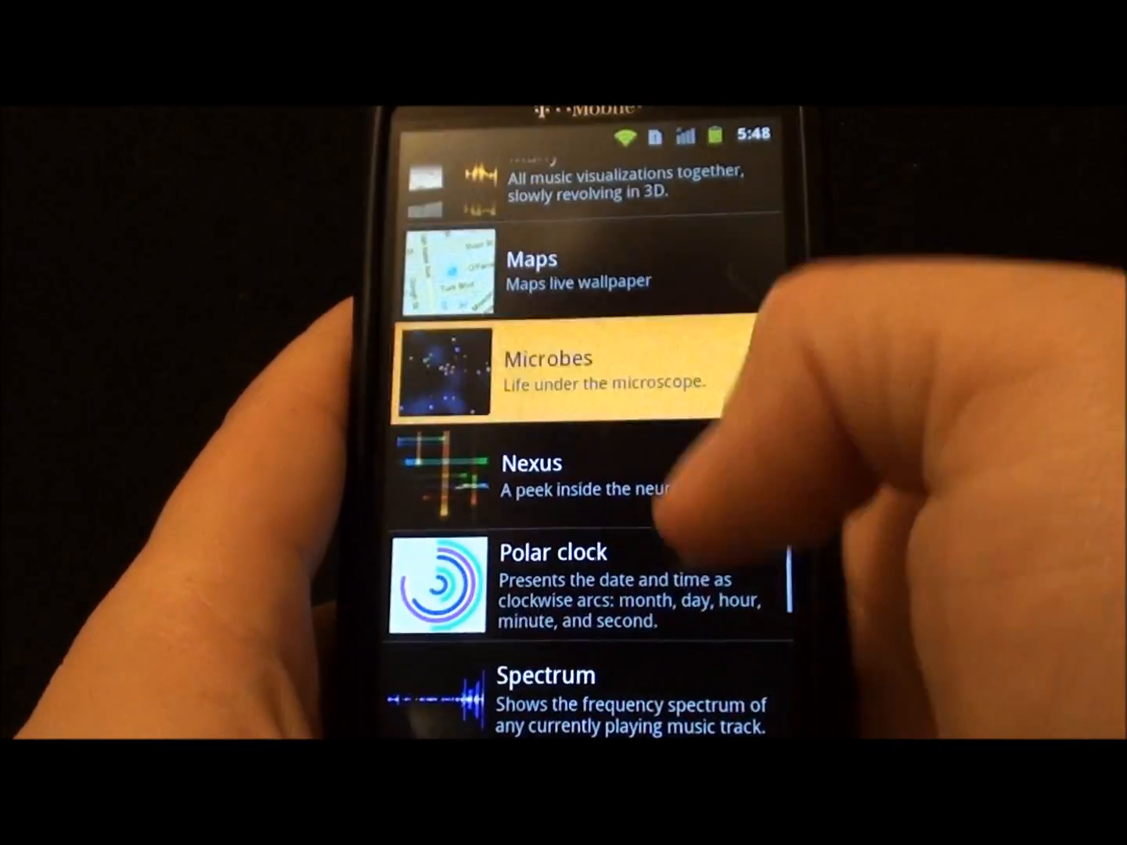
click(548, 360)
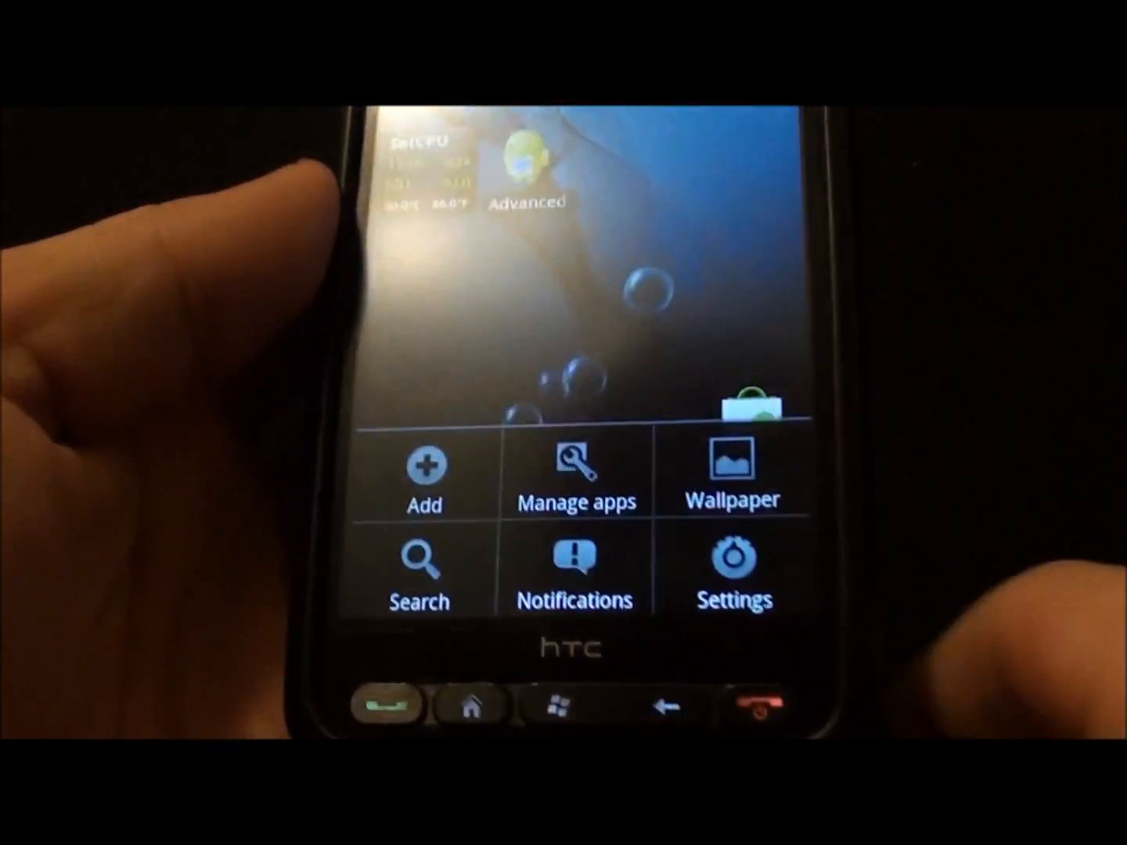
Browse the Settings list from Display down to Accounts & sync and Privacy, then return home
click(576, 473)
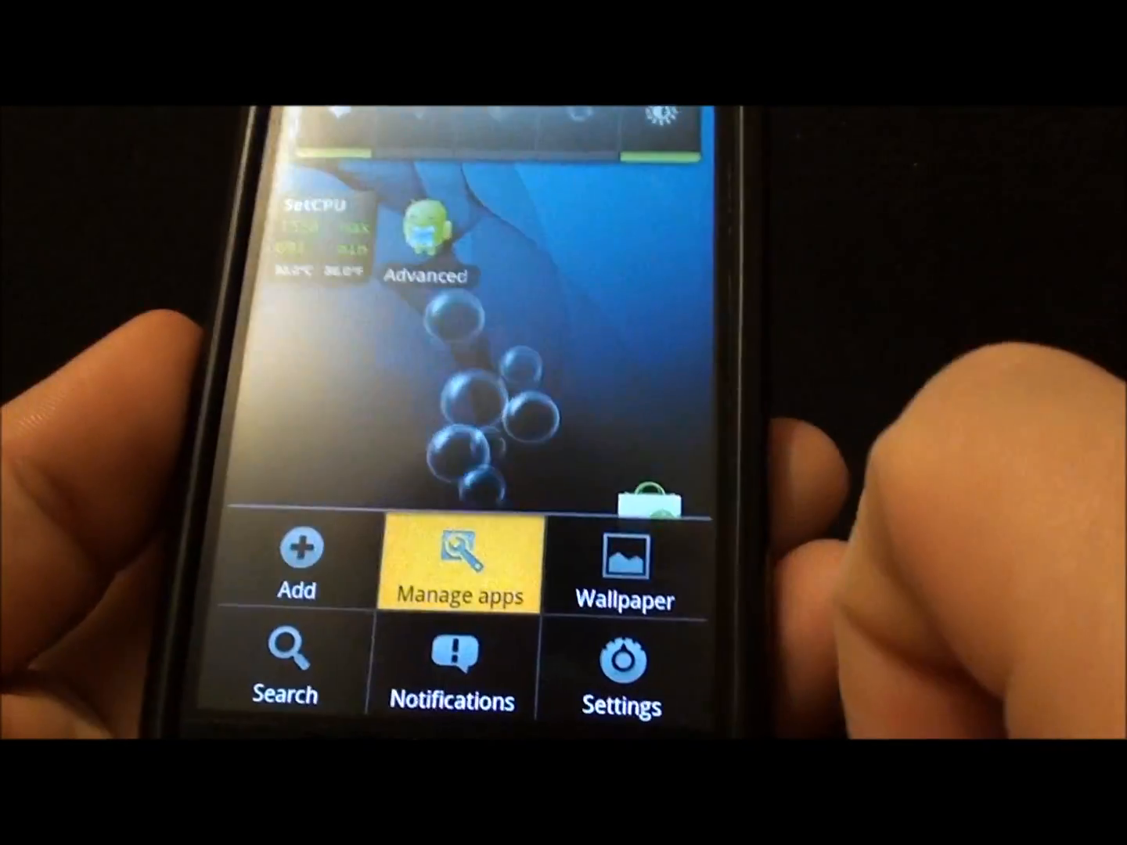
click(460, 563)
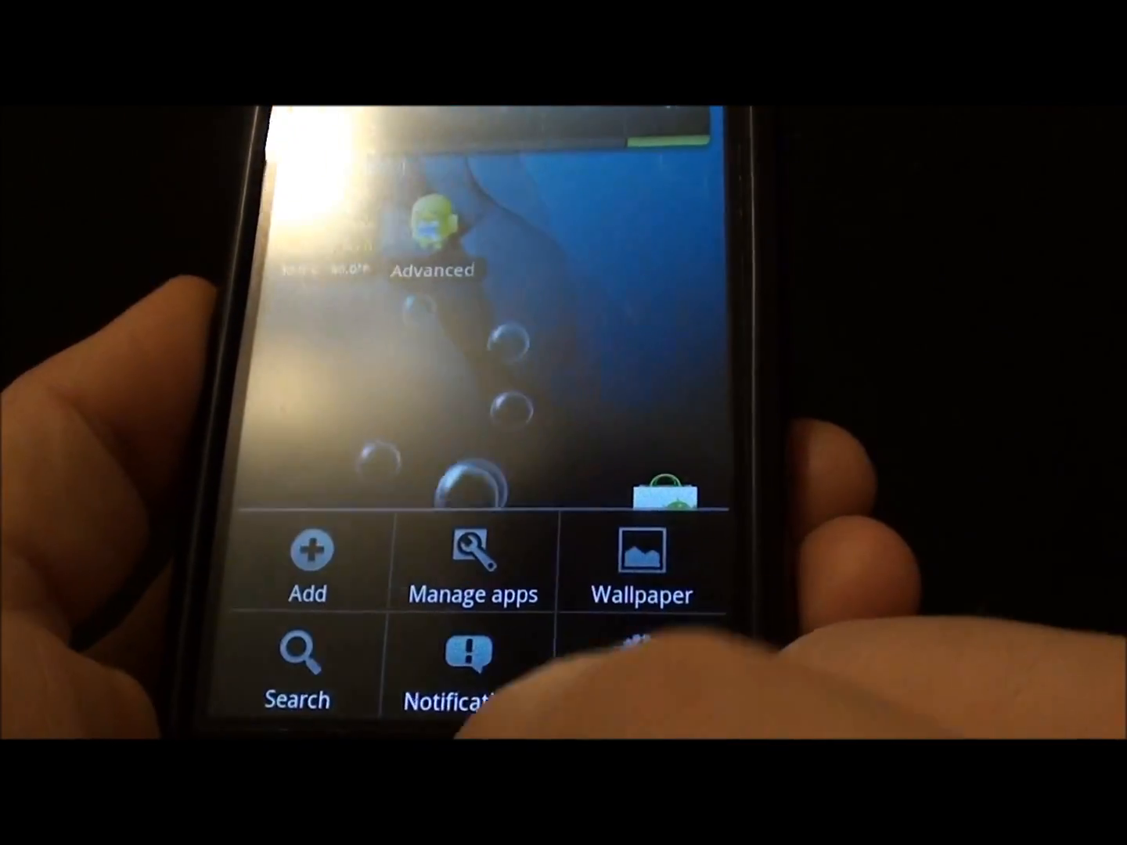
click(629, 680)
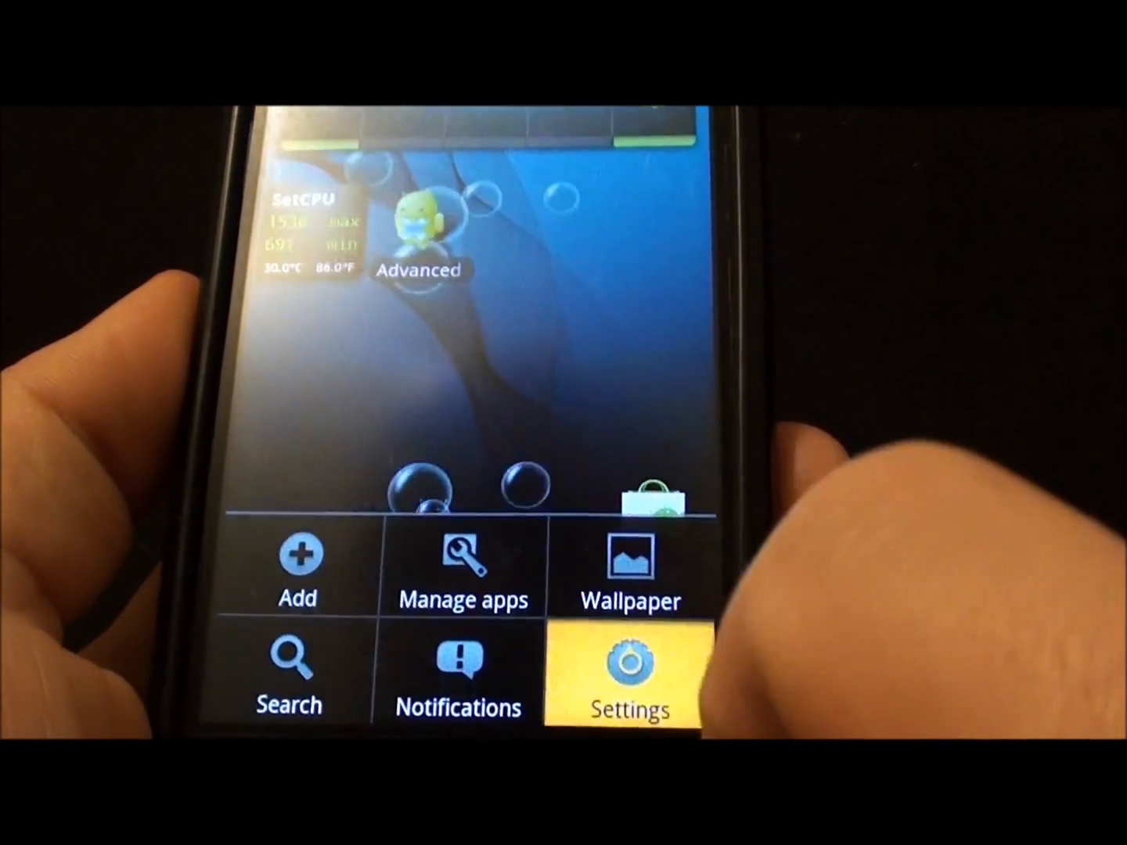
click(629, 681)
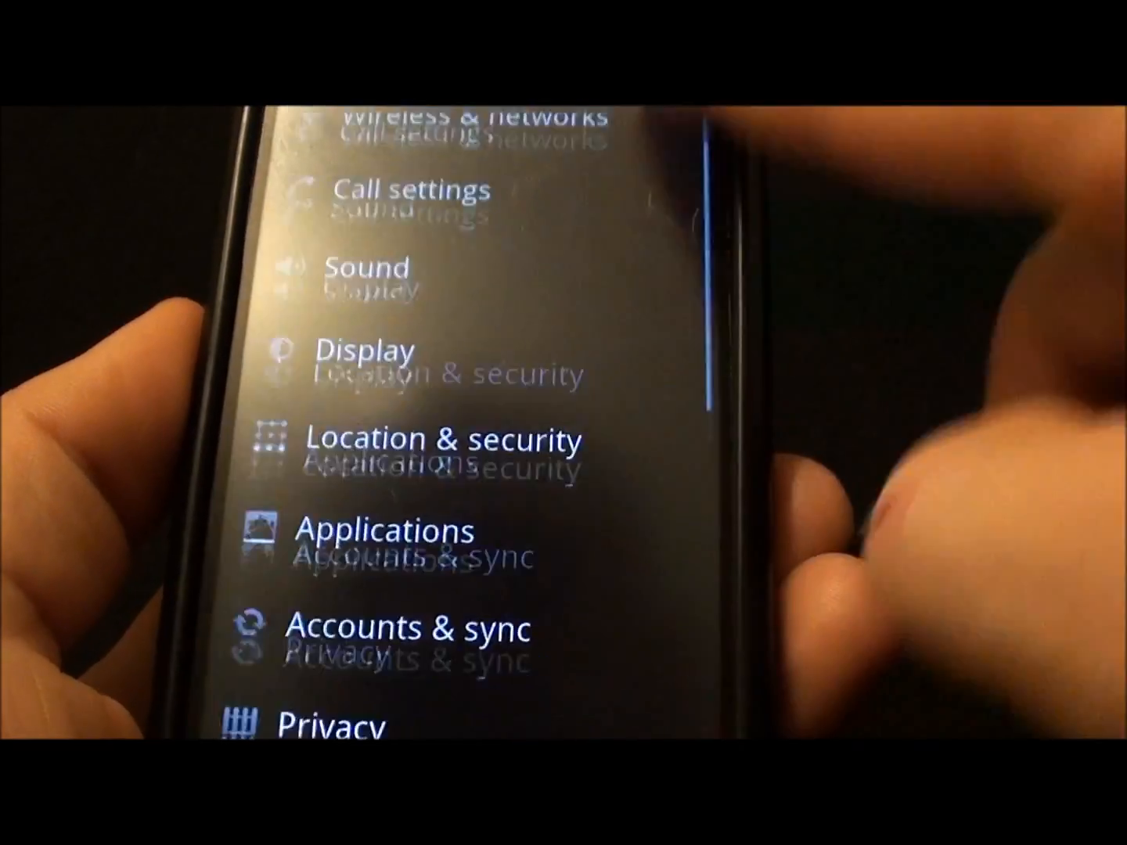
scroll(down, 3)
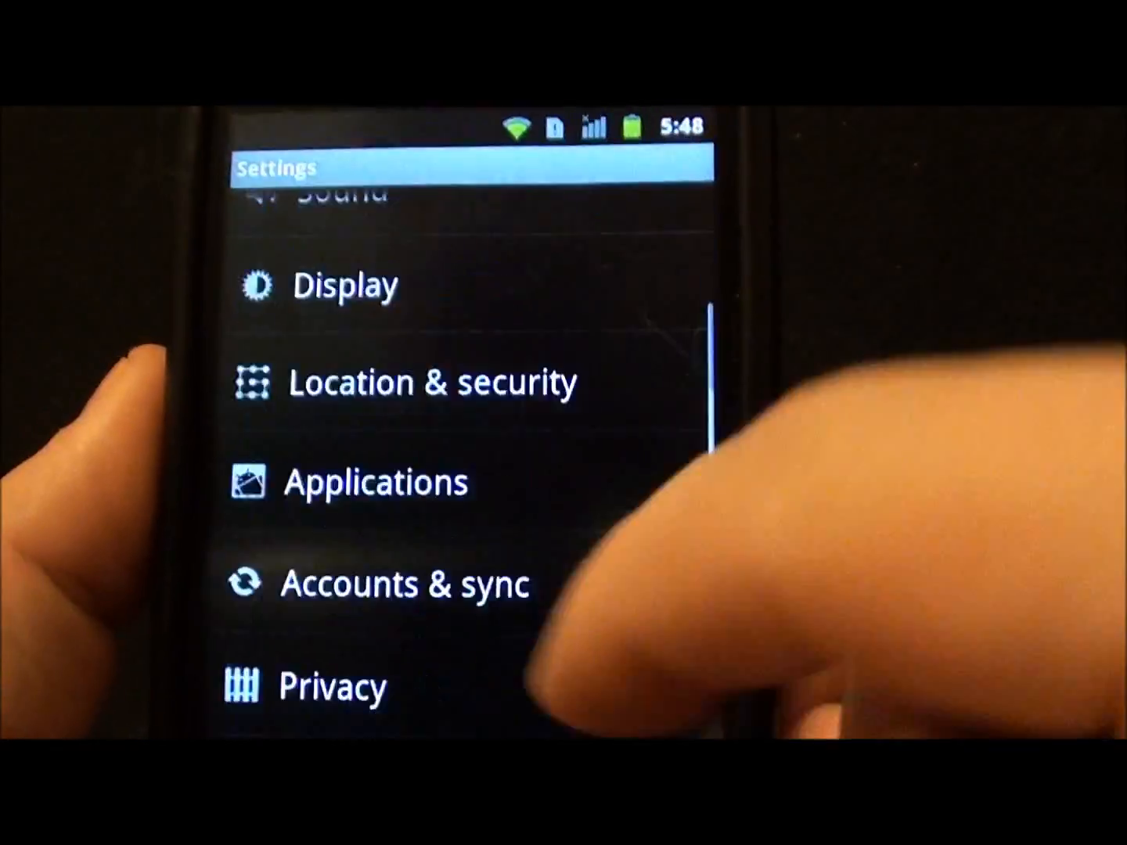
scroll(down, 3)
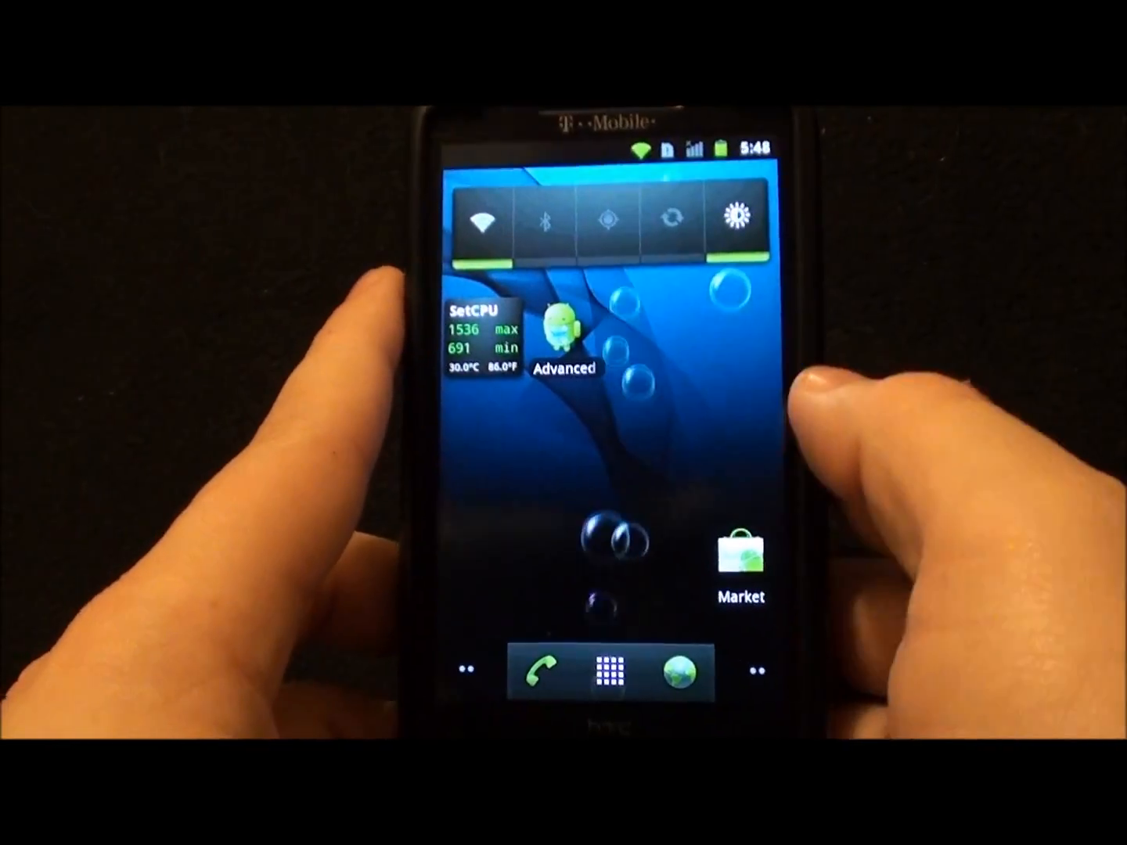
Scroll the app drawer to its end: Twitter, Voice Search, W.A.R.P. and YouTube
click(613, 673)
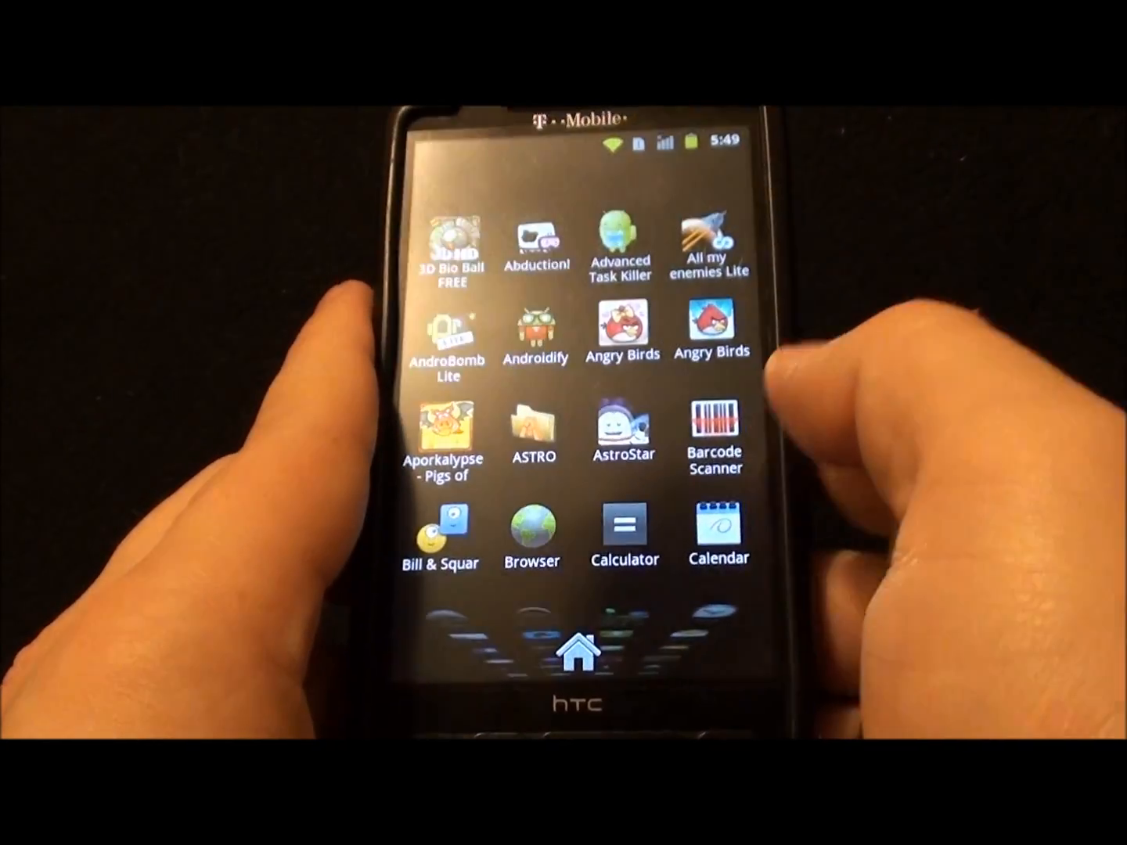
scroll(down, 3)
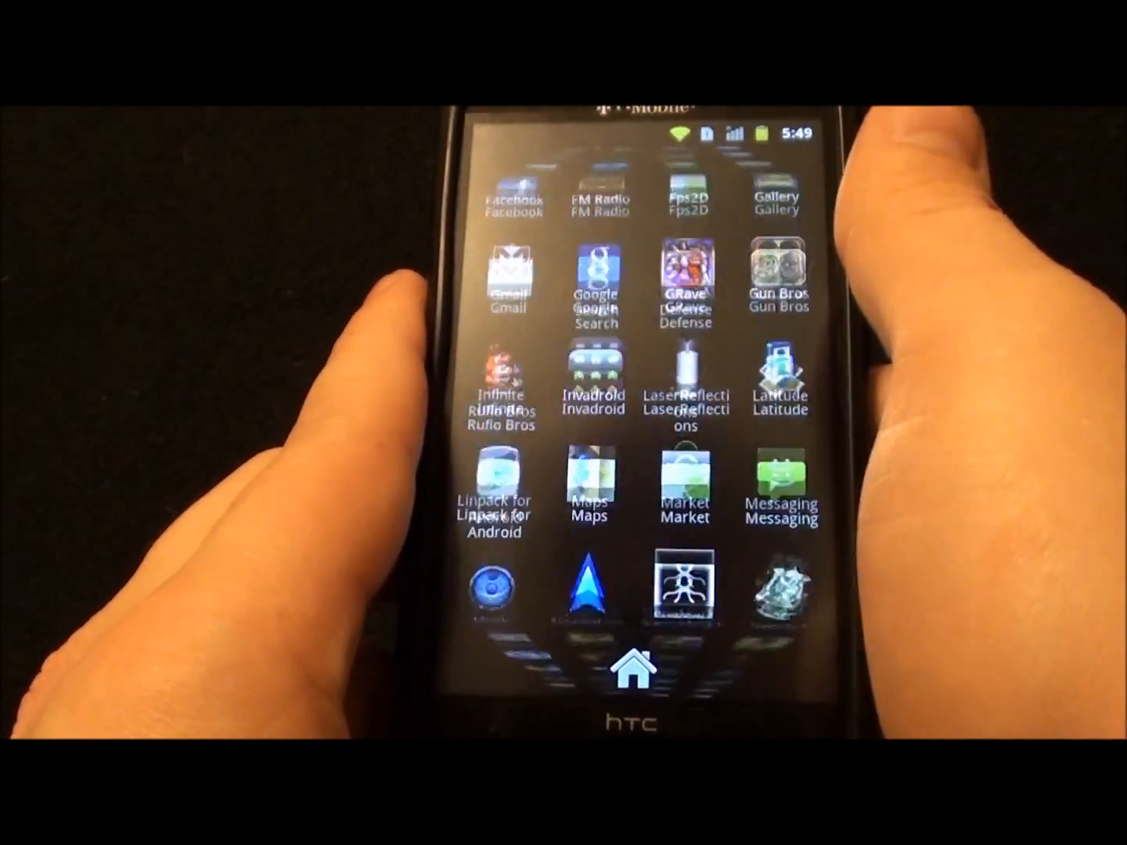
scroll(down, 3)
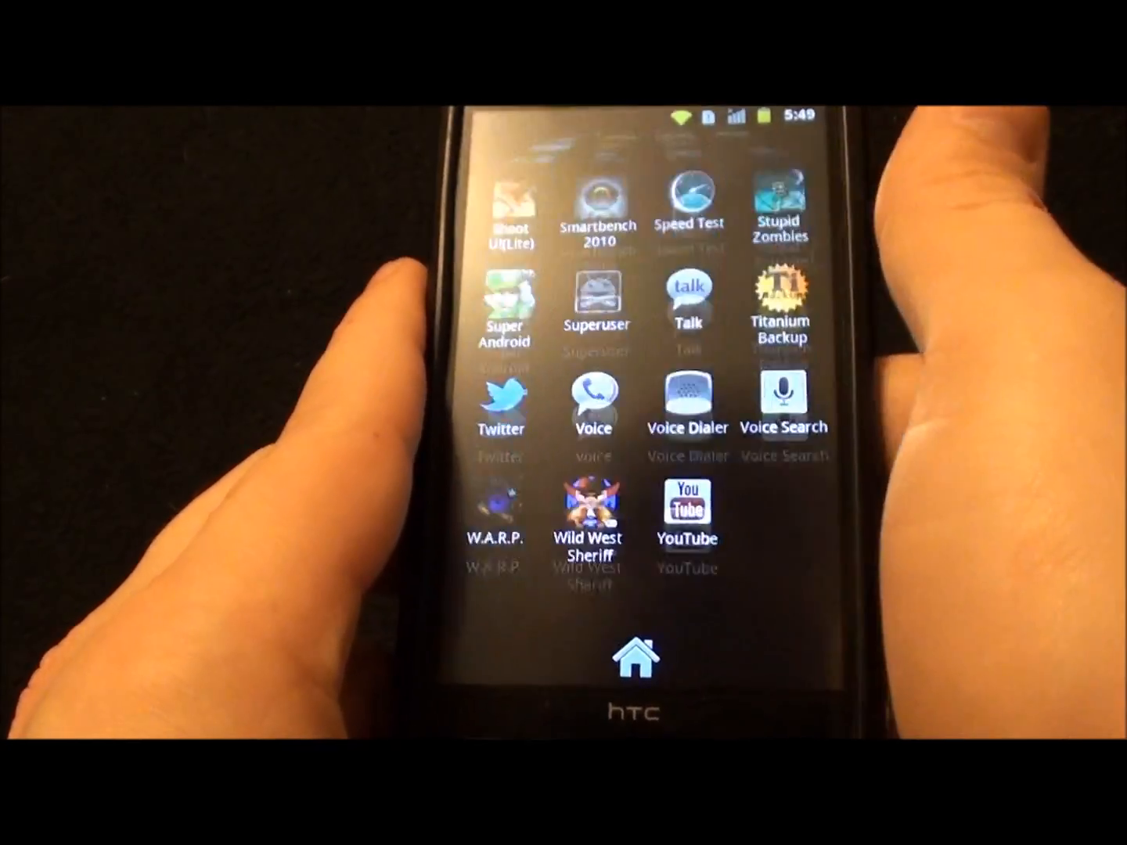